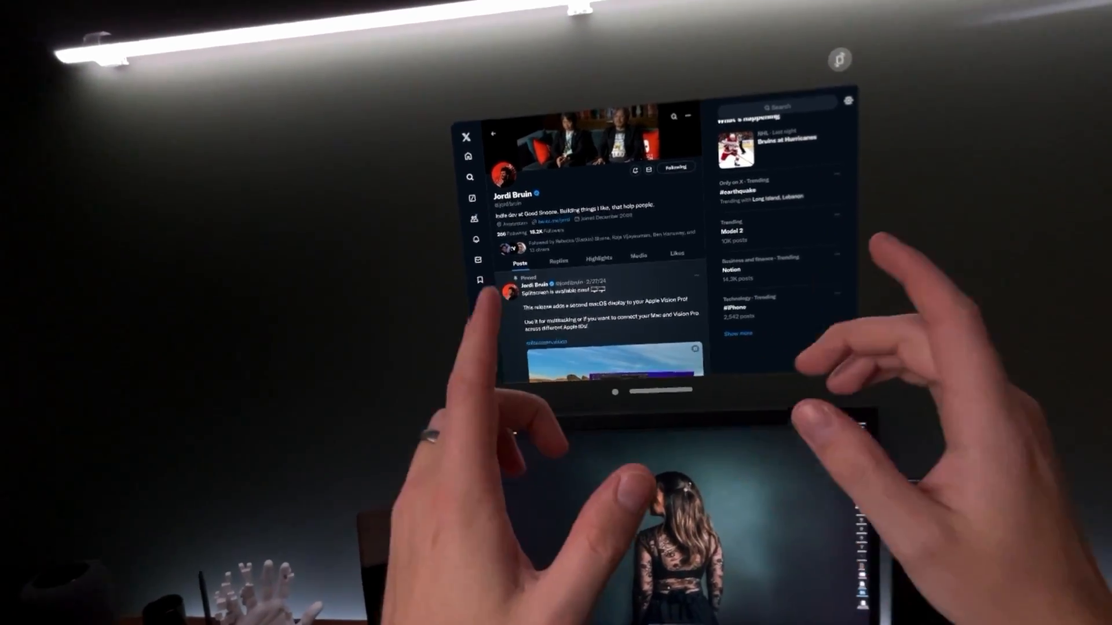
# Reveal the Bitrate options (500 Kbit/s to 25 Mbit/s) in the stream settings, 10 Mbit/s selected.
pyautogui.scroll(-3)
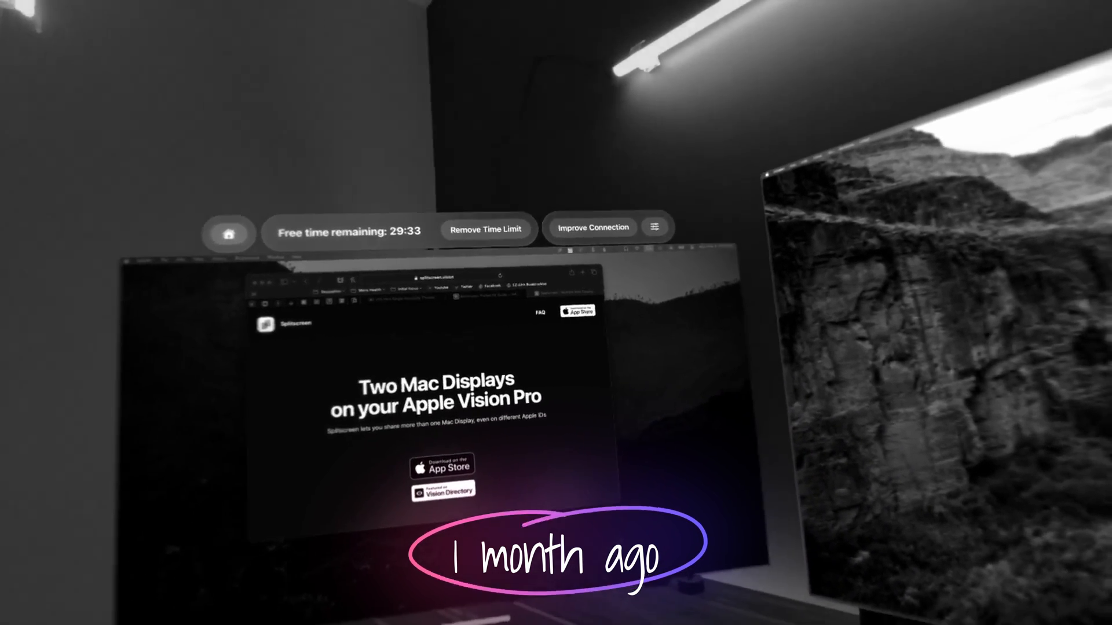
pyautogui.click(653, 227)
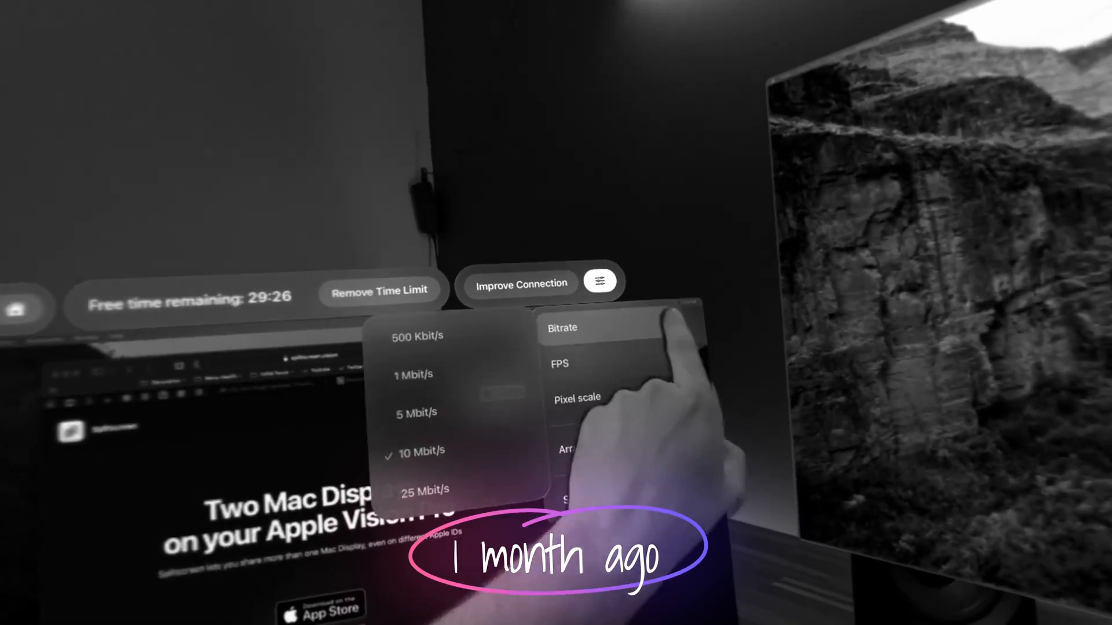